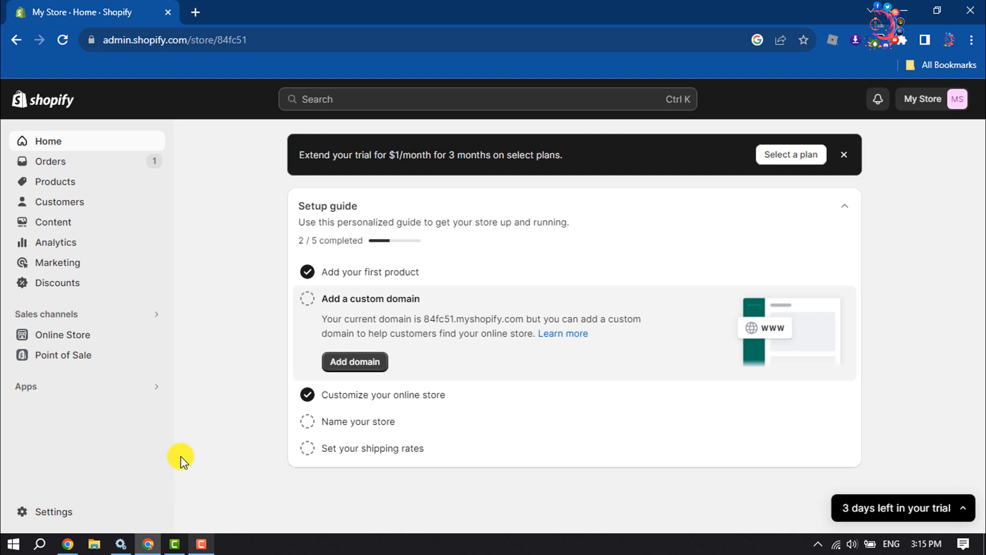
pyautogui.moveTo(56, 182)
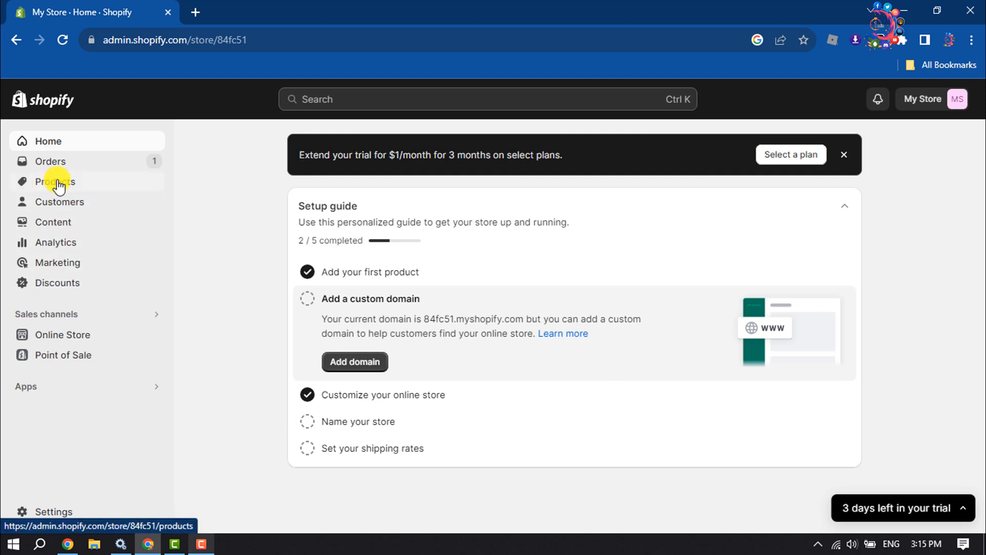
# Go to Products › Collections and open the Home page collection for editing.
pyautogui.click(56, 182)
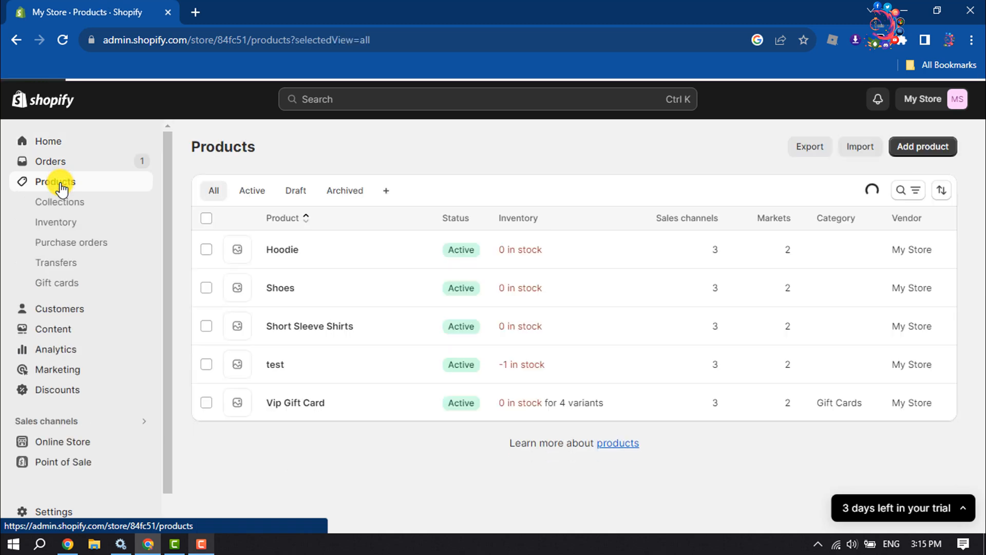
pyautogui.moveTo(59, 203)
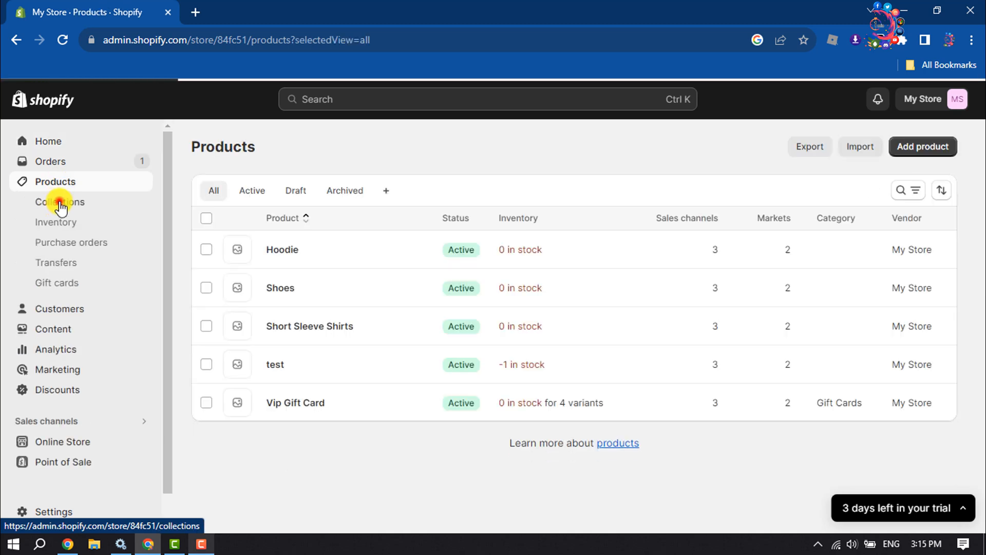
pyautogui.click(59, 203)
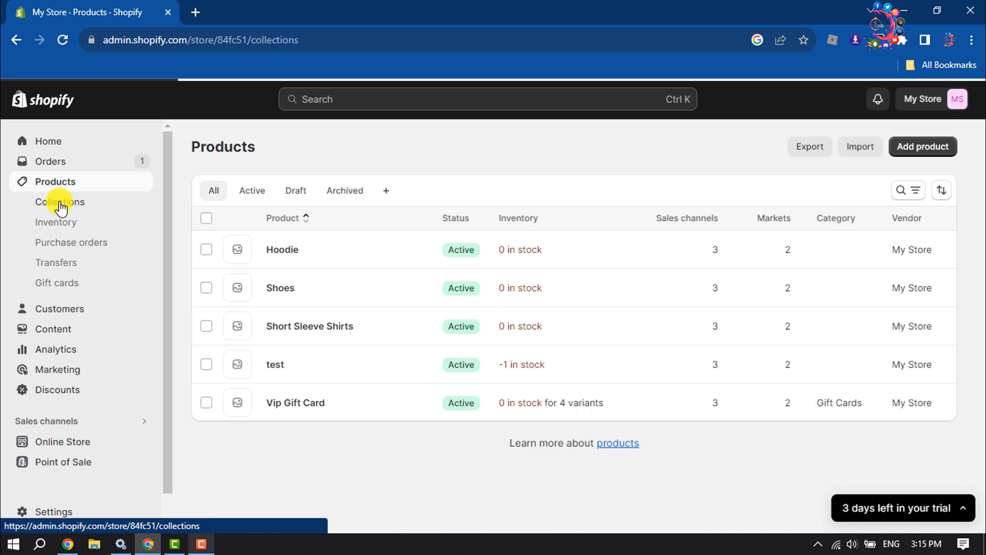
pyautogui.click(59, 201)
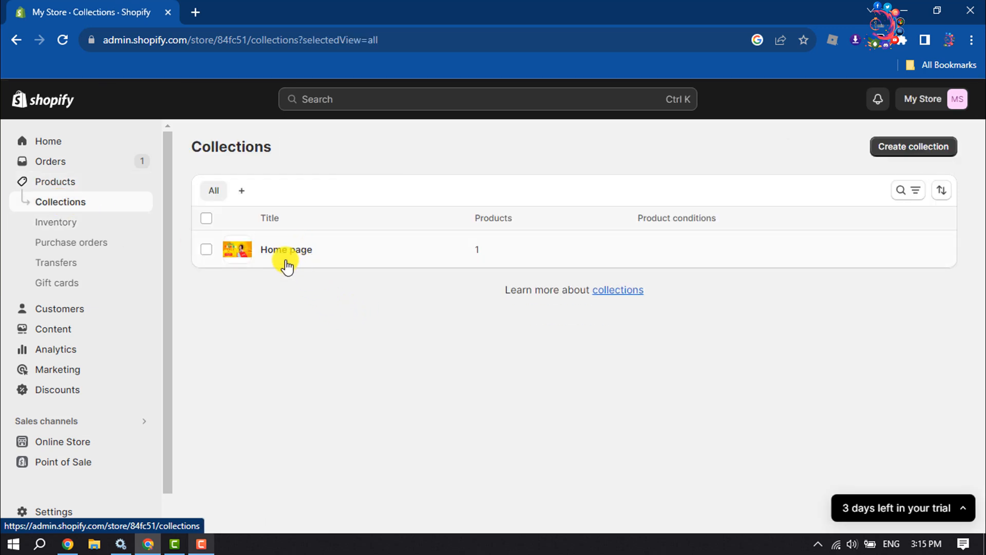
pyautogui.click(285, 249)
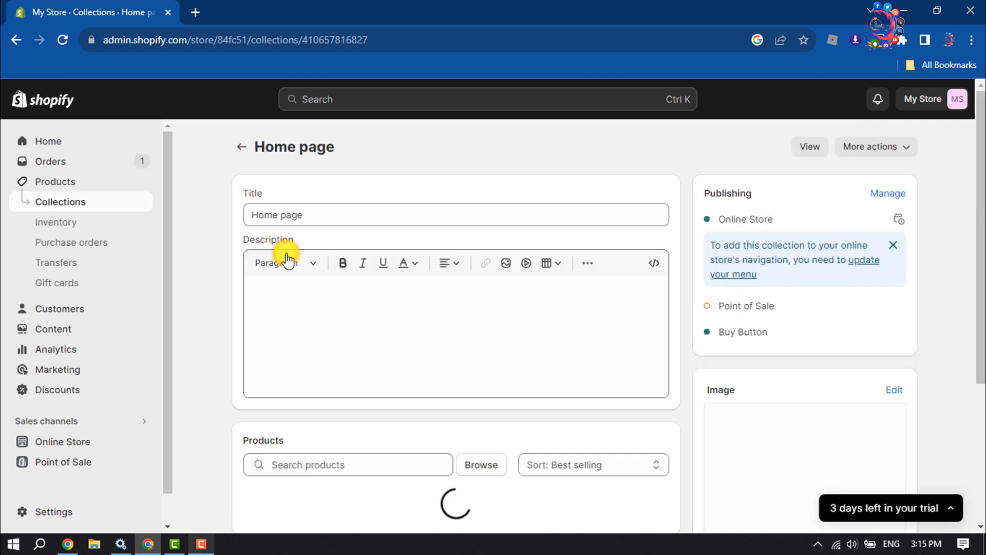
# Show the edit options for the Home page collection's summer sale image.
pyautogui.scroll(-3)
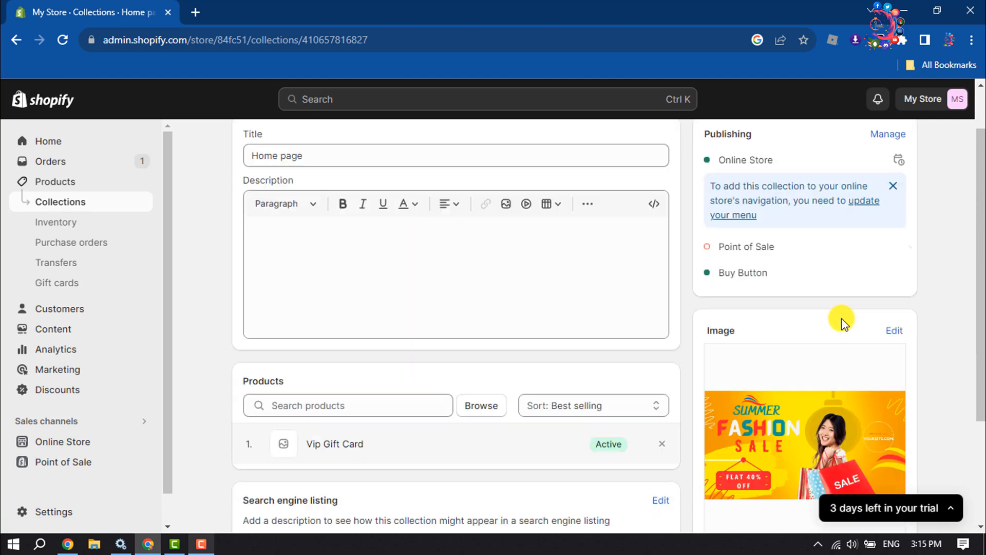
pyautogui.scroll(-3)
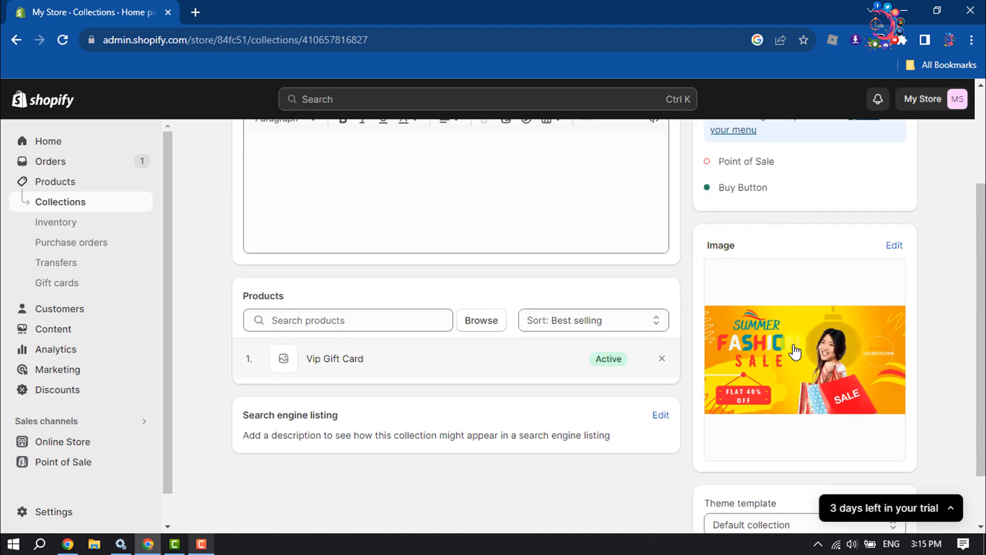
pyautogui.moveTo(724, 323)
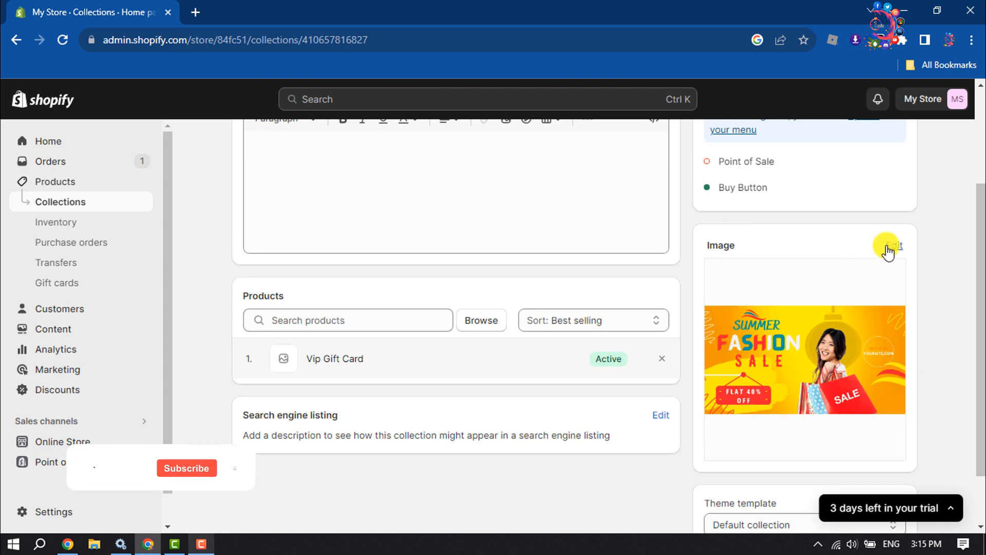
pyautogui.click(892, 246)
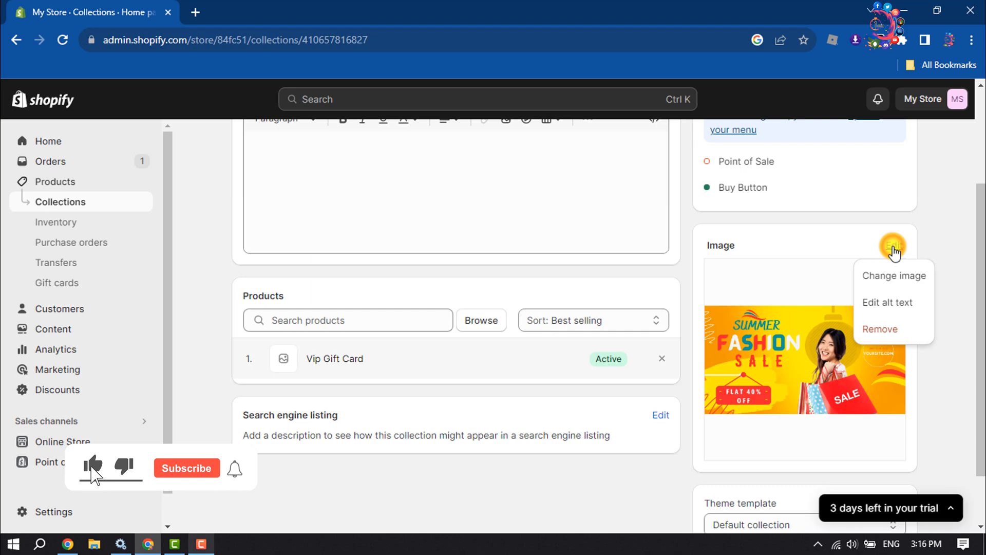
# Choose Change image to bring up the image details dialog for the banner.
pyautogui.click(887, 302)
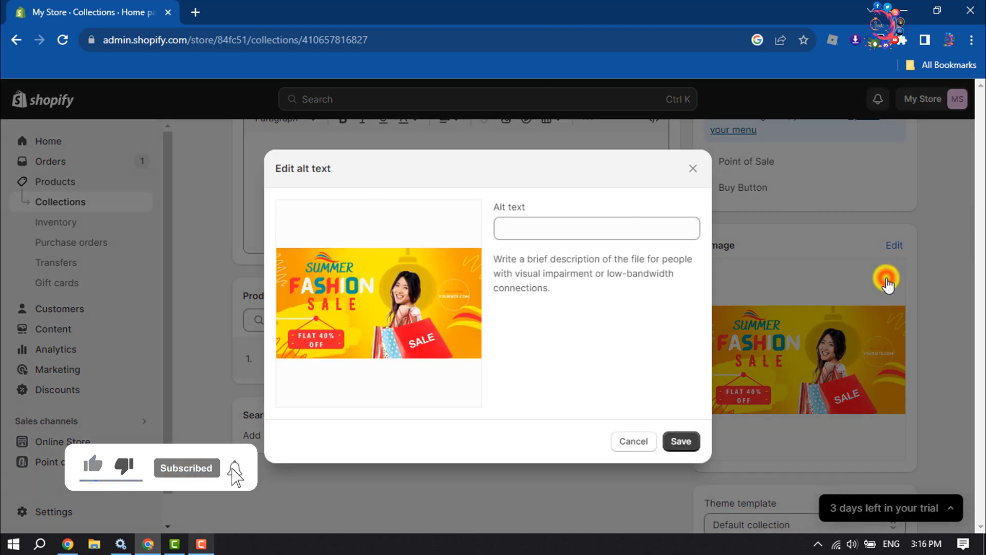
pyautogui.moveTo(625, 282)
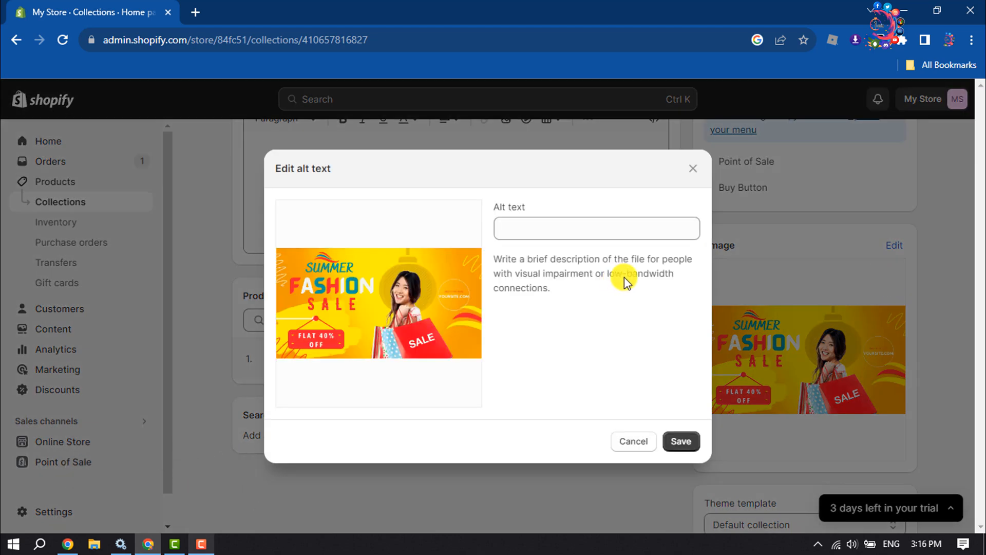
pyautogui.moveTo(444, 290)
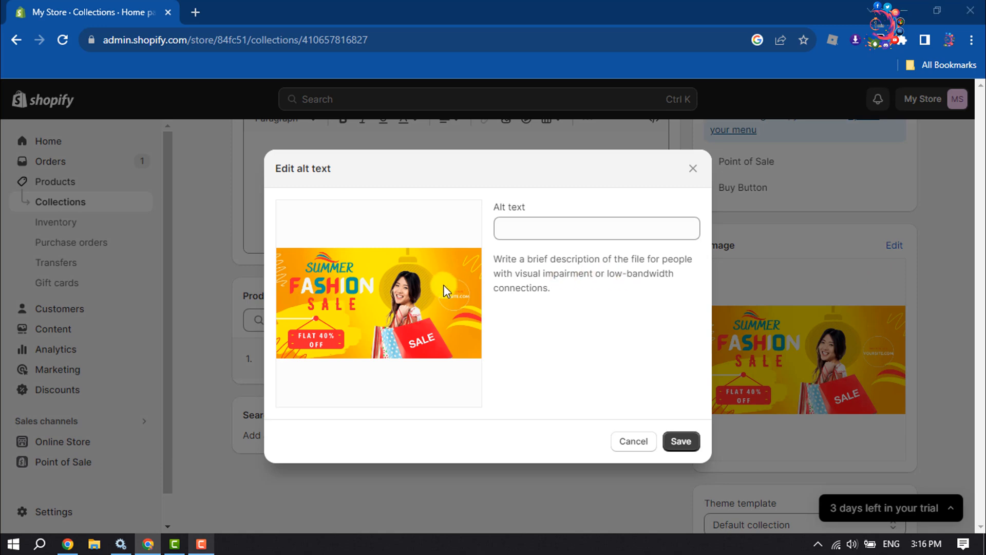
# Replace the summer sale banner with Perfect Pizza.png from the file browser.
pyautogui.click(400, 115)
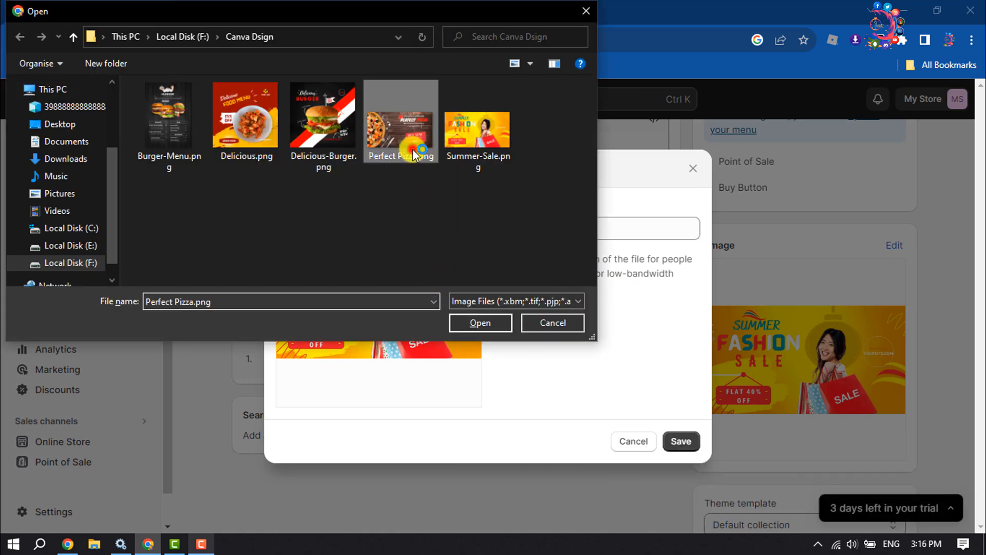
pyautogui.click(480, 323)
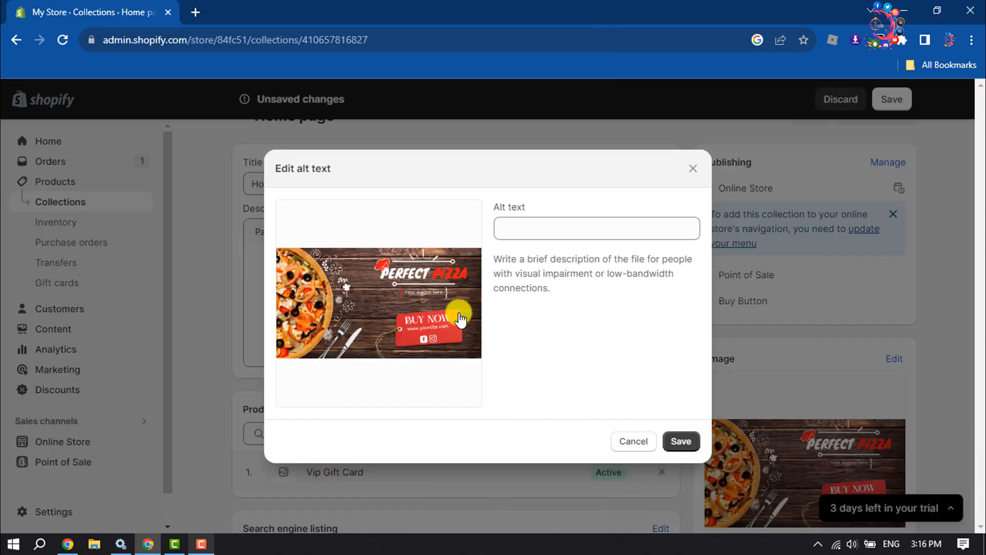
pyautogui.moveTo(469, 337)
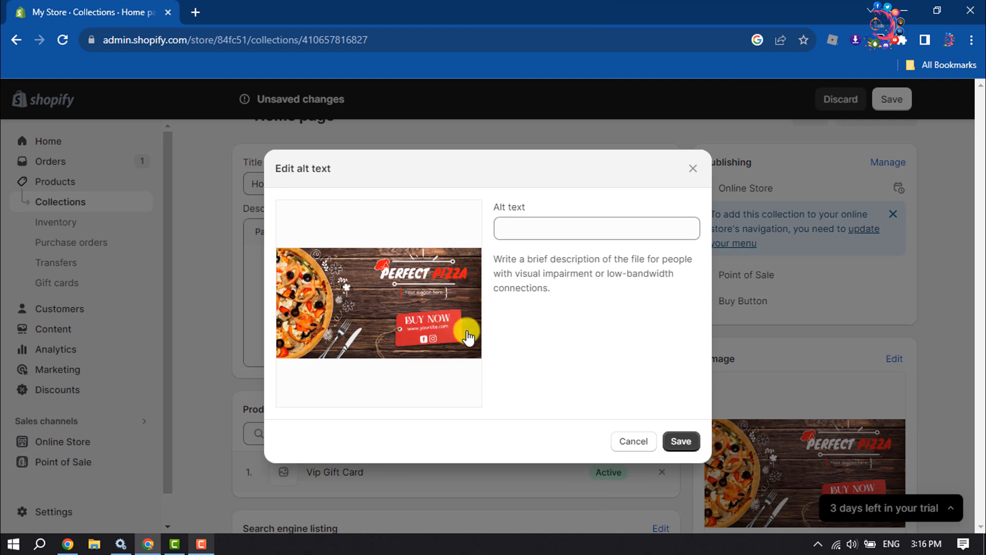
pyautogui.click(634, 441)
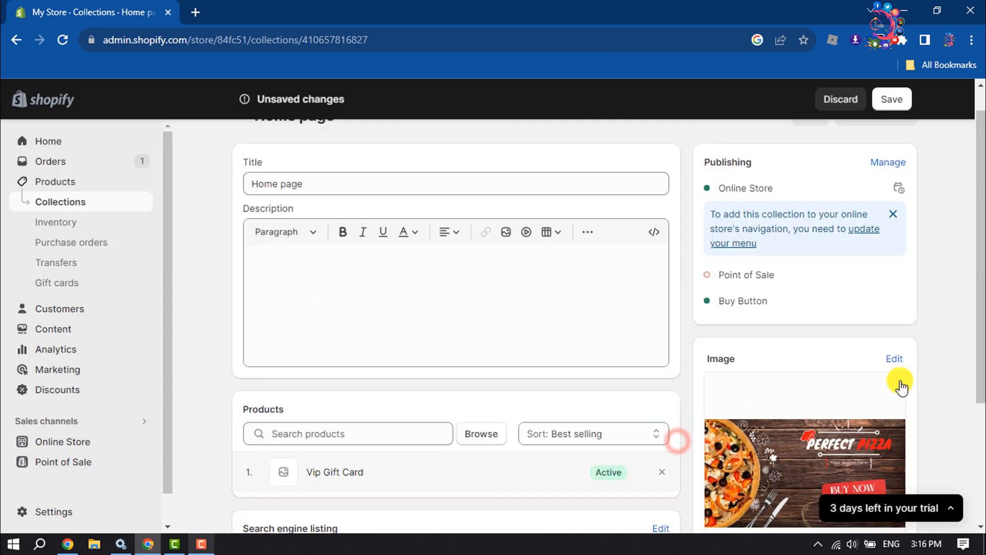
# Save the Home page collection with the new Perfect Pizza image.
pyautogui.scroll(-3)
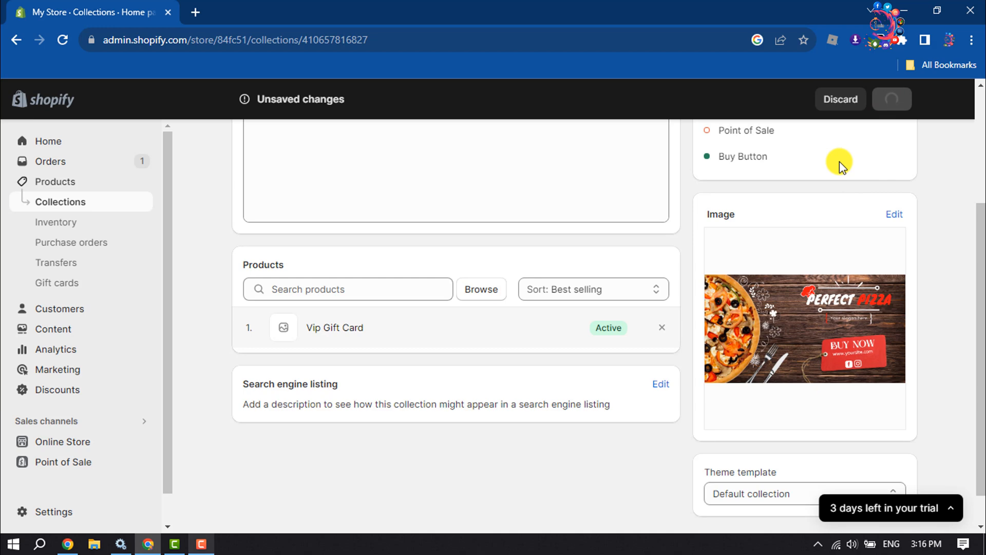
pyautogui.click(892, 99)
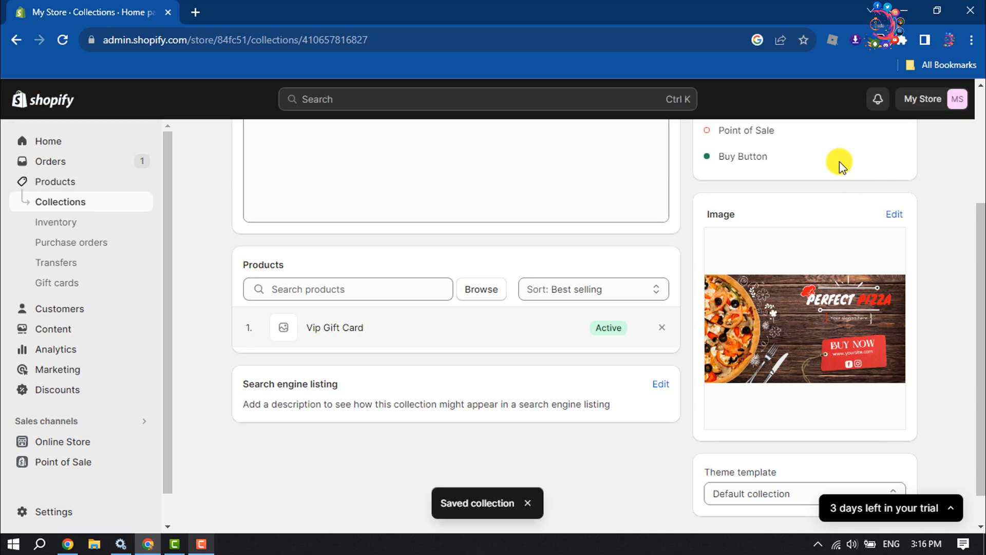